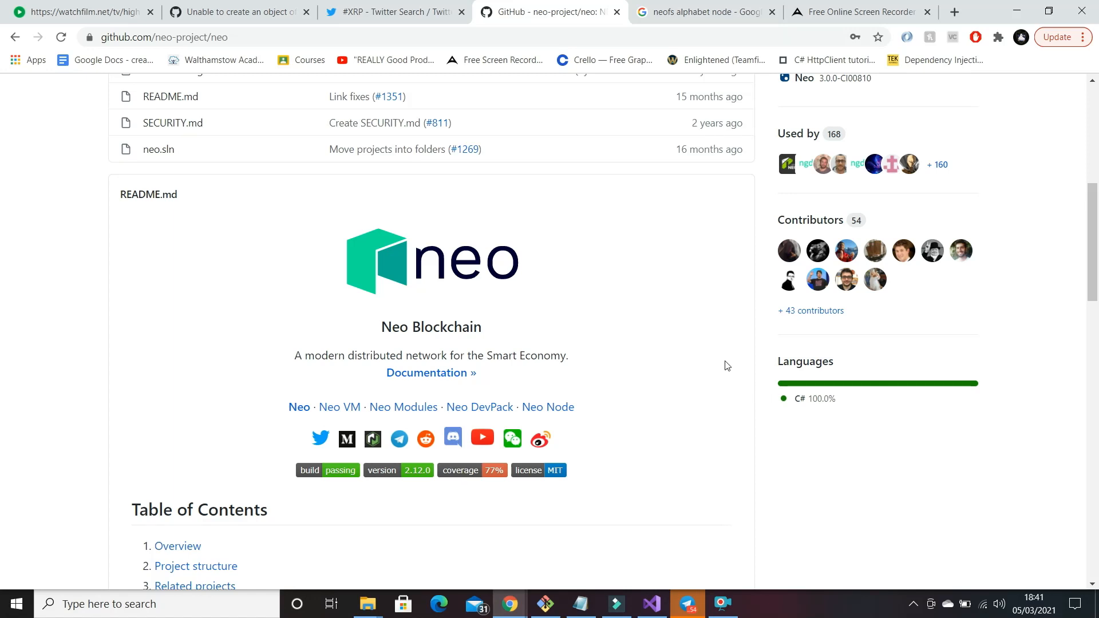
mouse_move(716, 379)
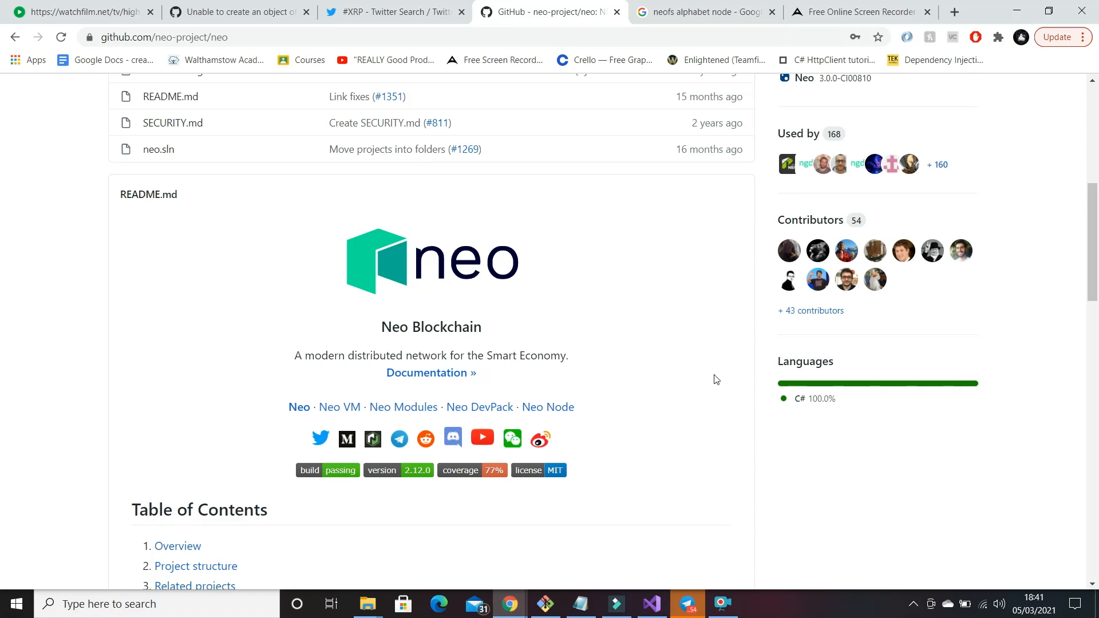
mouse_move(765, 330)
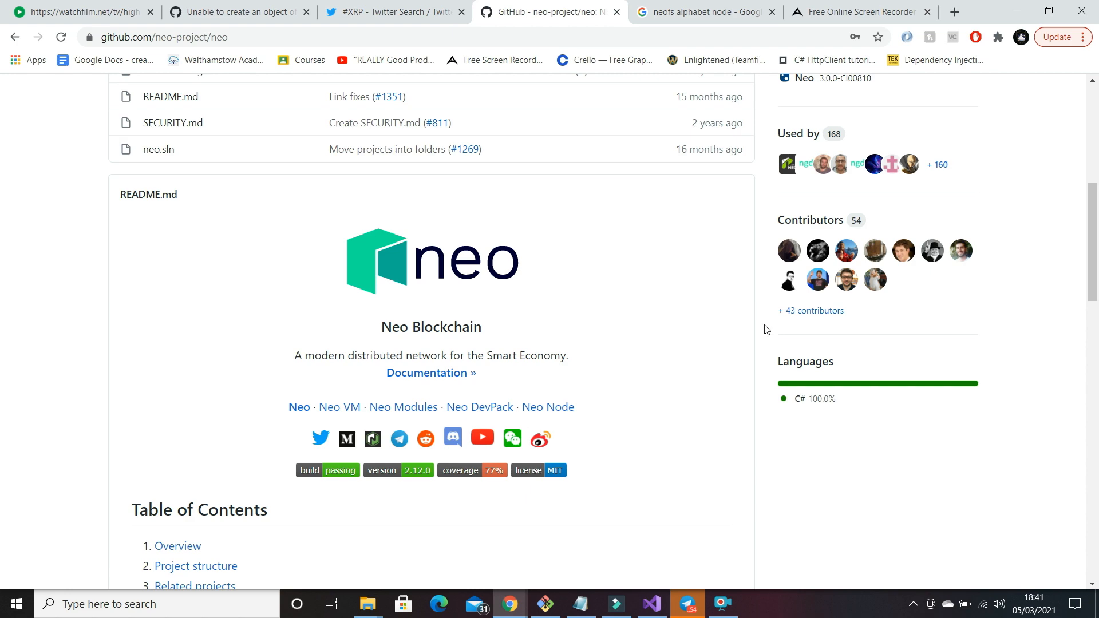
Step: Show neo-project/neo's closed pull requests, headed by merged #2377
scroll(up, 3)
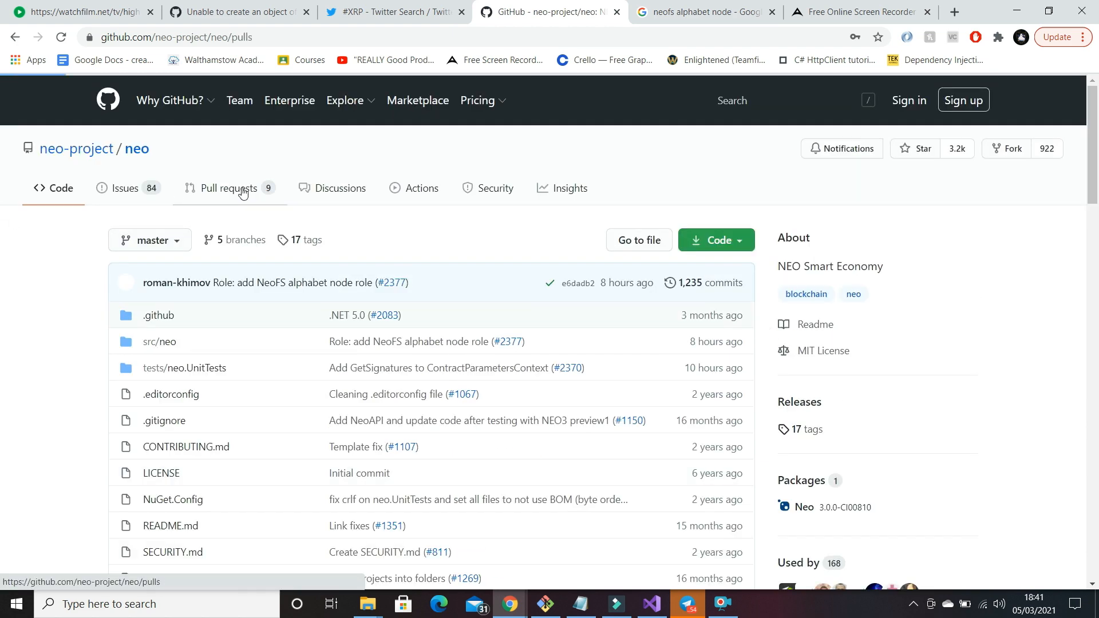
click(227, 187)
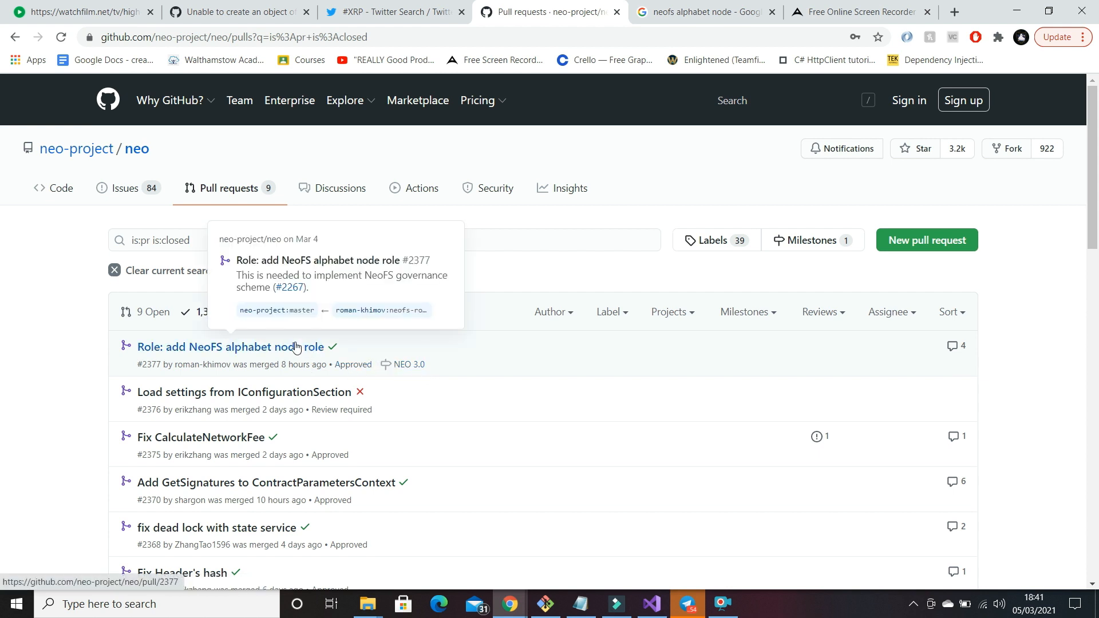
Step: Open PR #2377 'Role: add NeoFS alphabet node role' and read down through its review comments
click(230, 347)
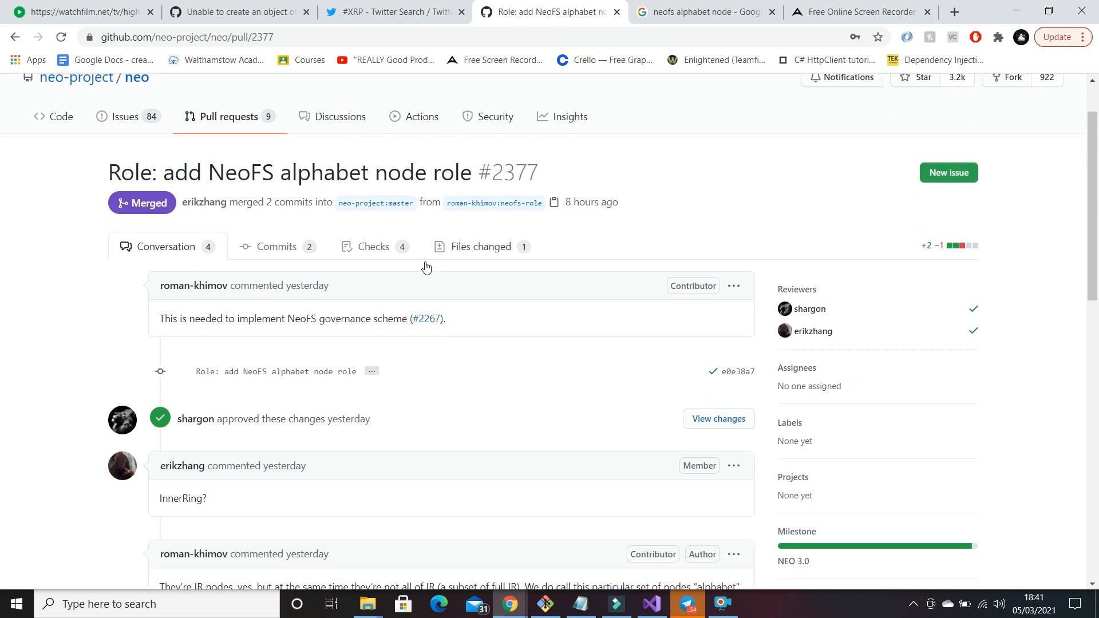
mouse_move(426, 268)
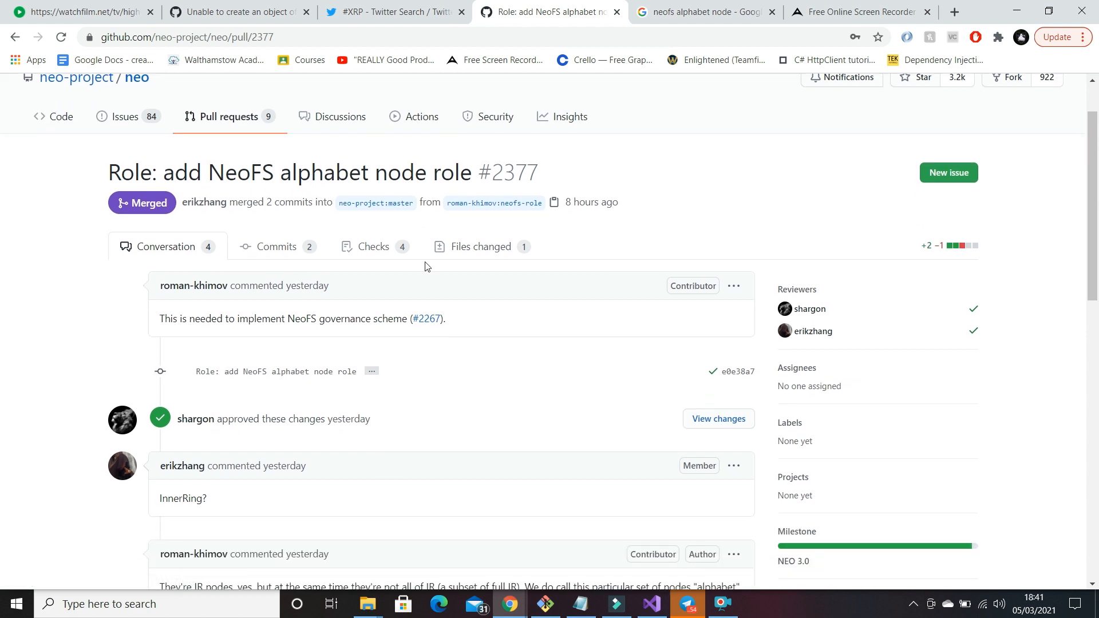
scroll(down, 3)
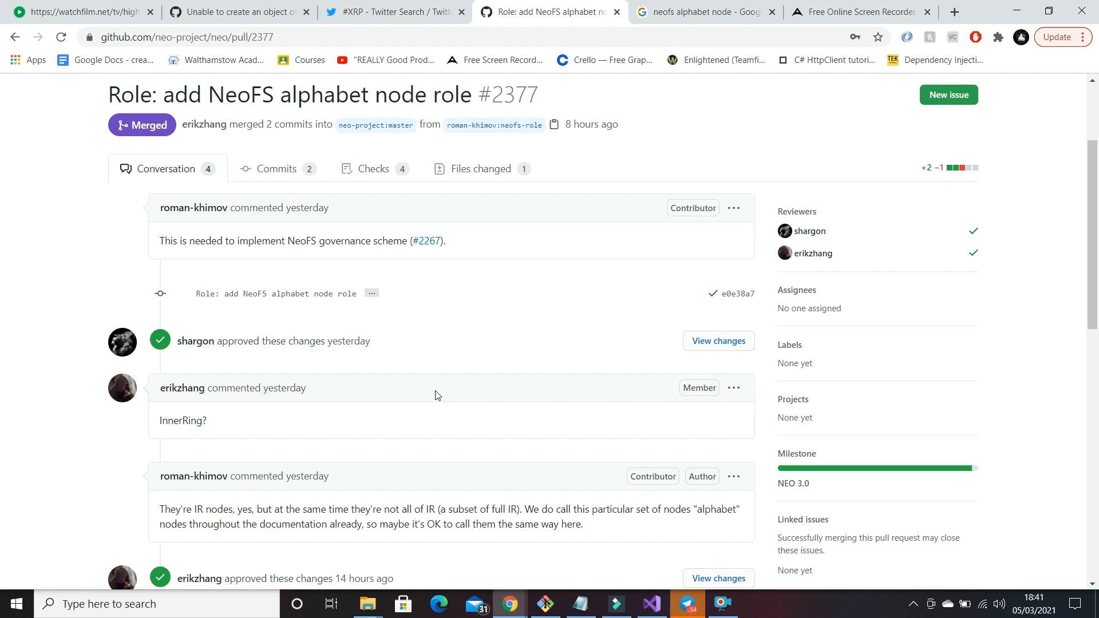
scroll(down, 3)
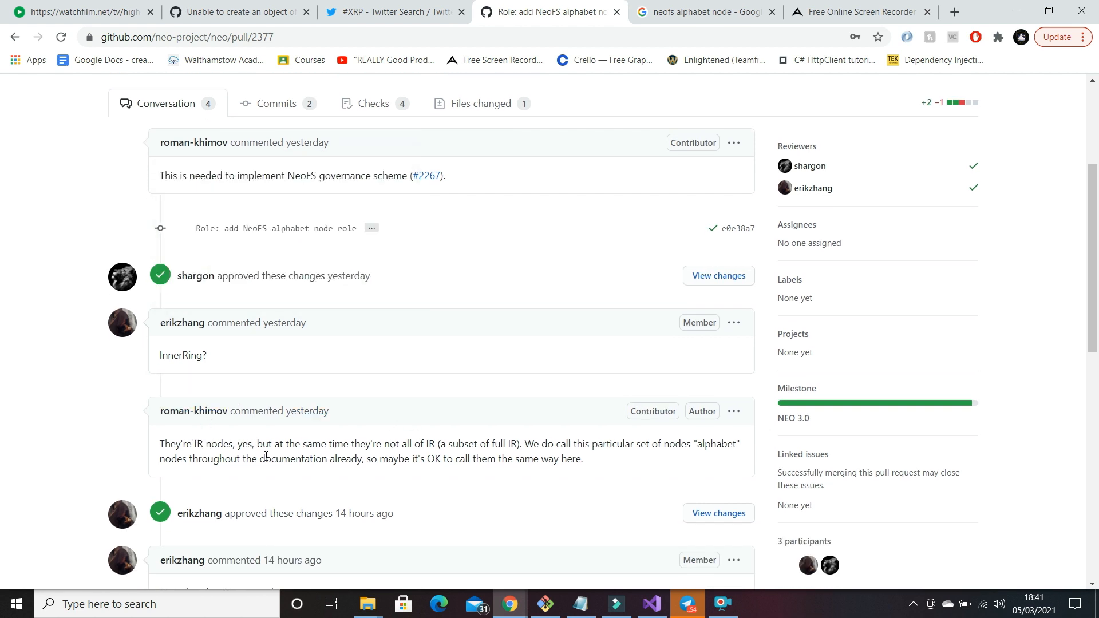
scroll(down, 3)
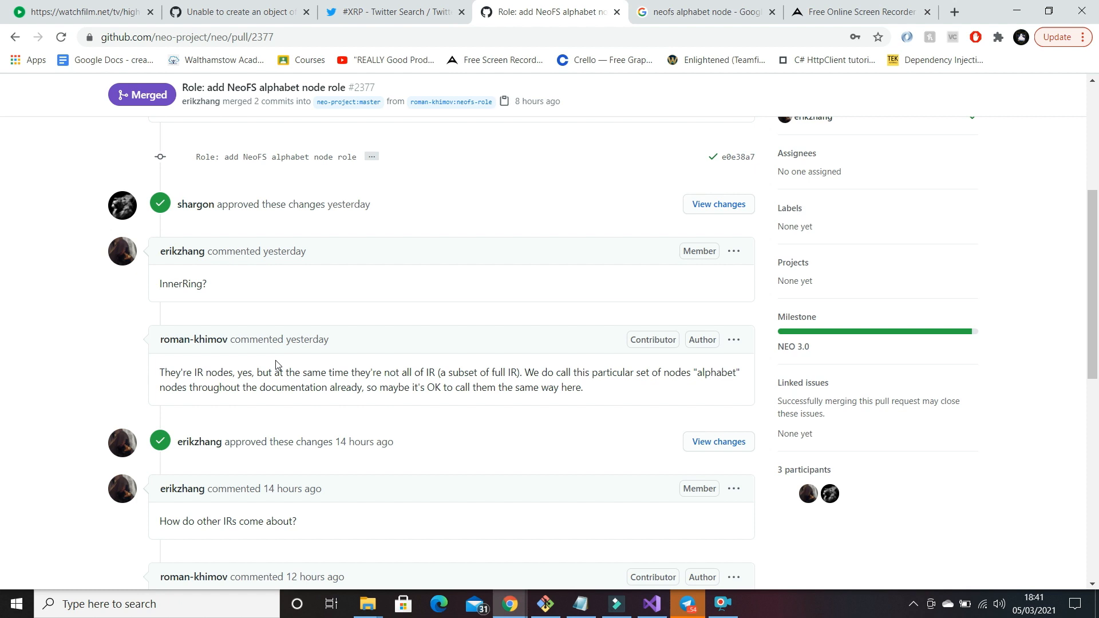
mouse_move(276, 358)
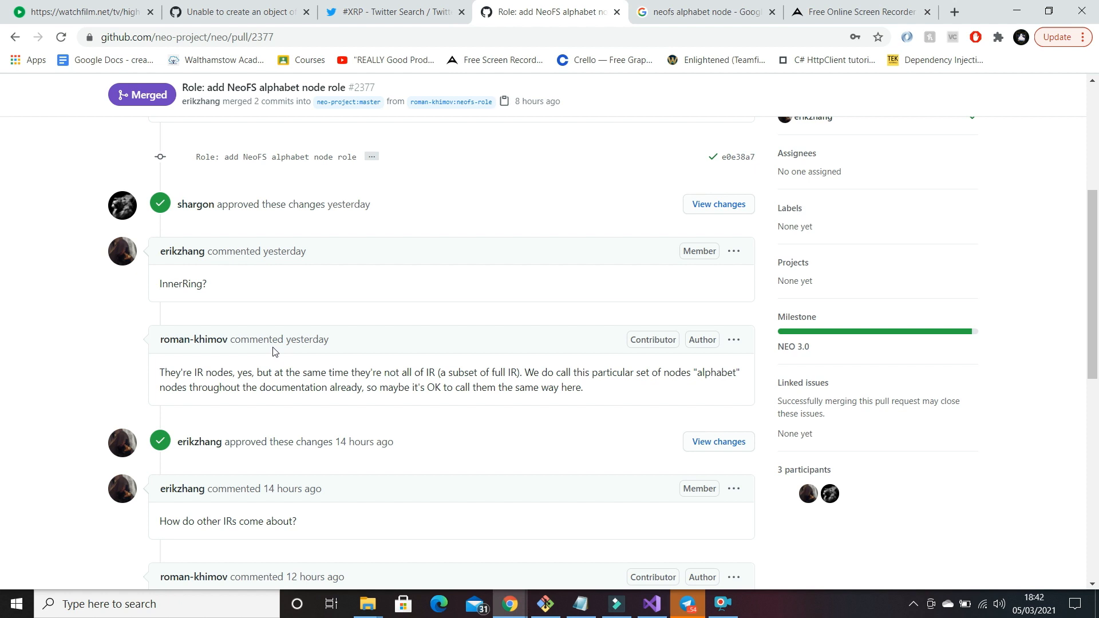
scroll(down, 3)
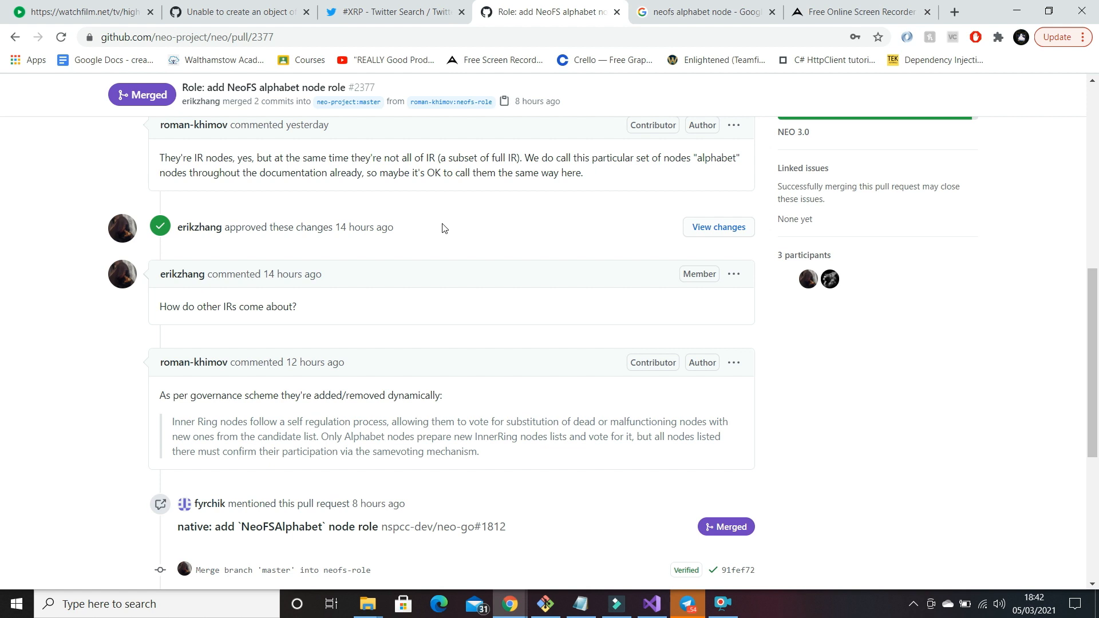
scroll(down, 3)
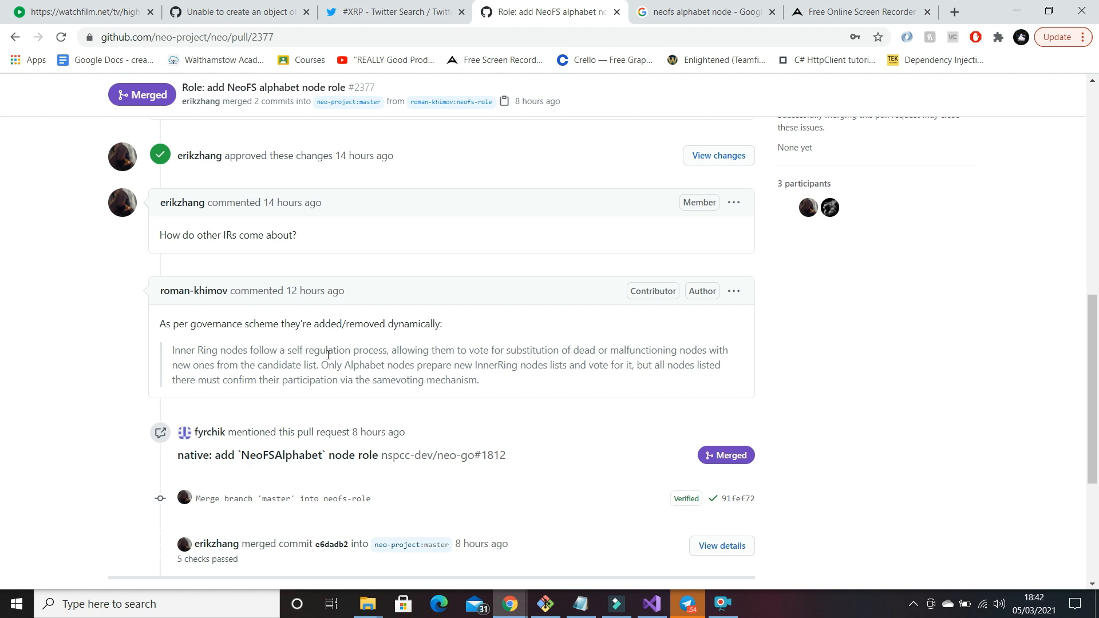
mouse_move(503, 357)
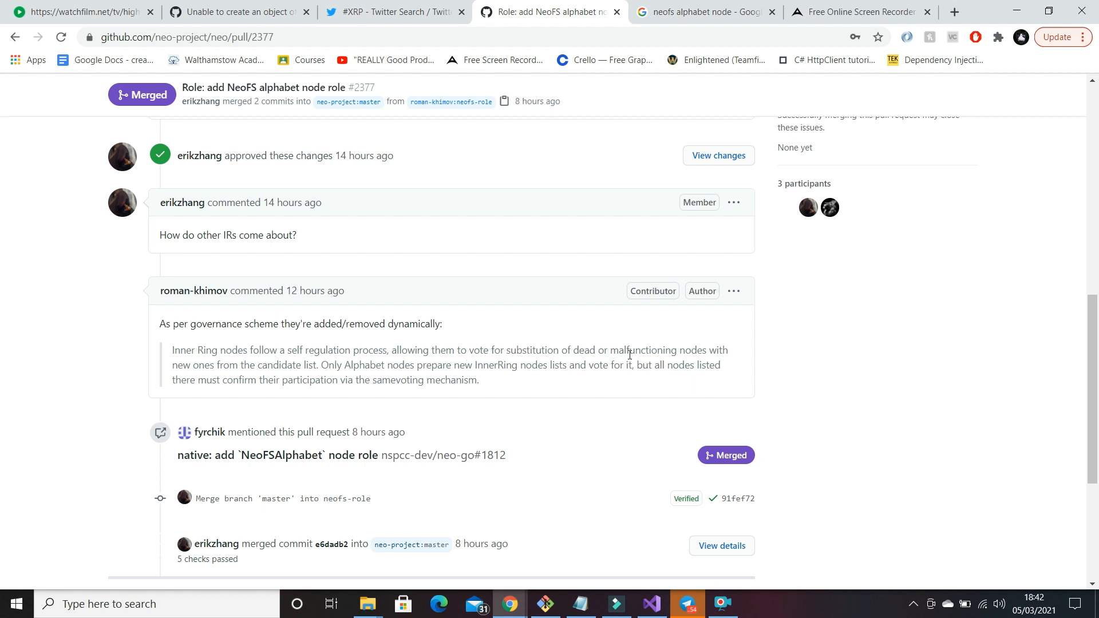
mouse_move(694, 353)
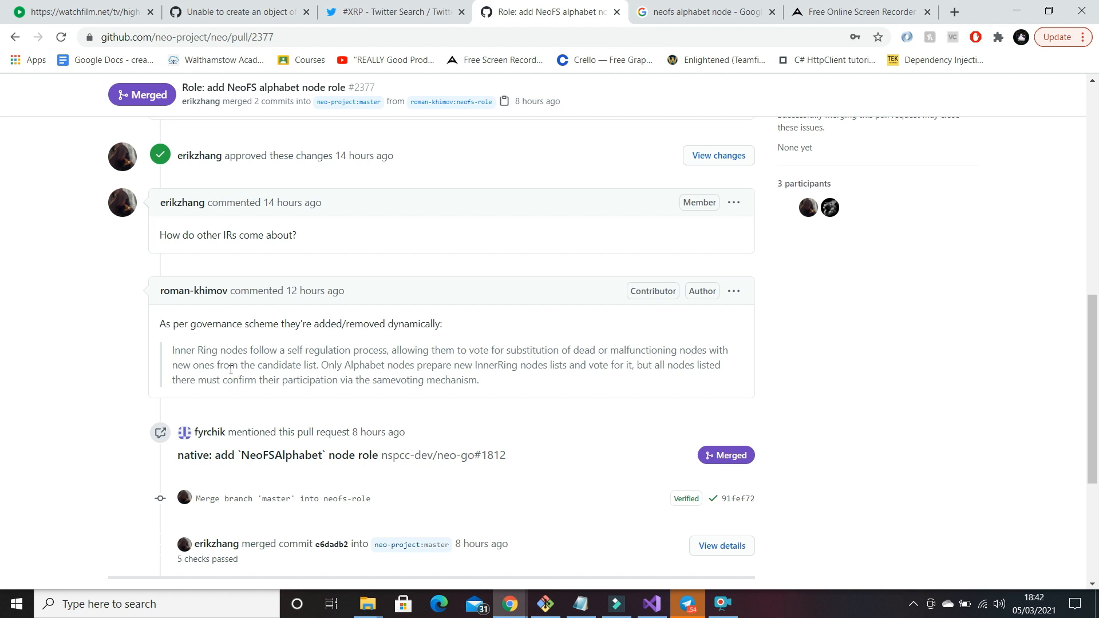
mouse_move(282, 361)
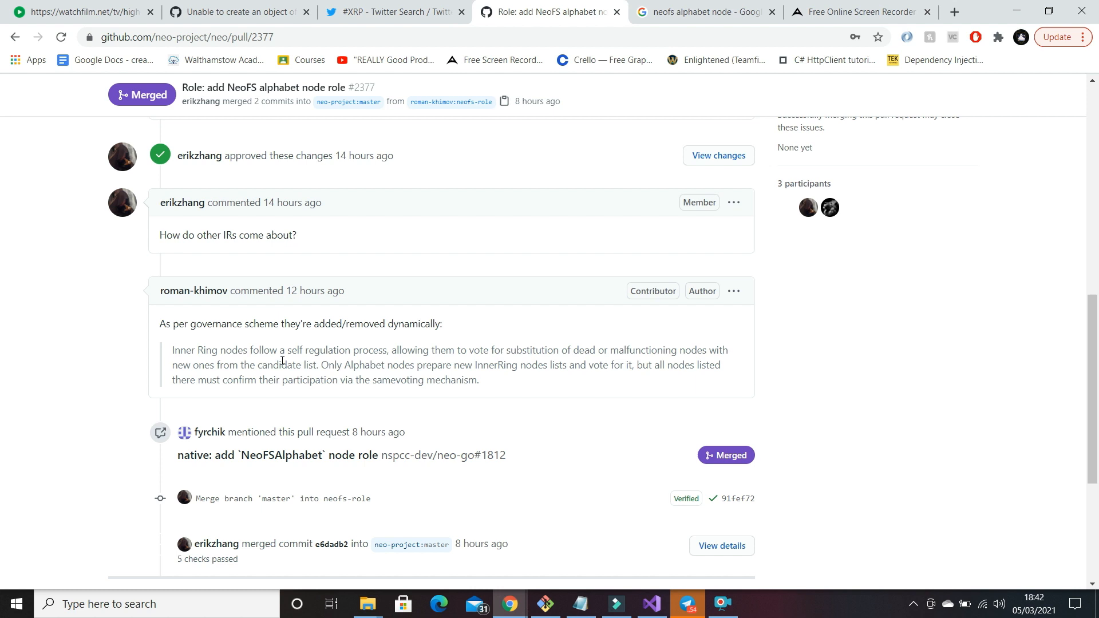
mouse_move(279, 361)
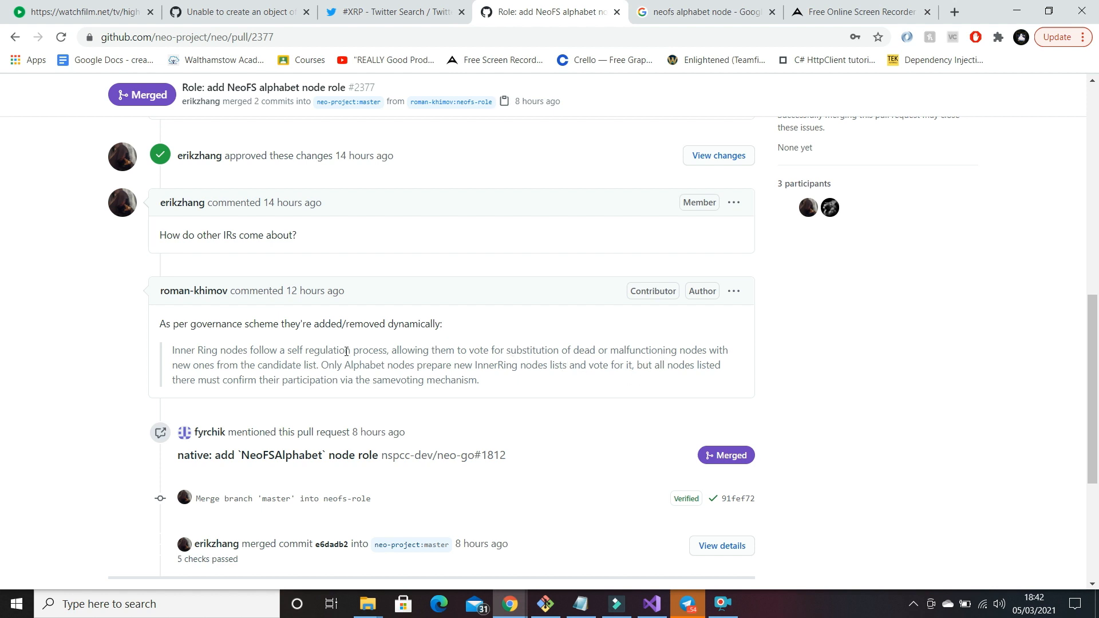
mouse_move(494, 399)
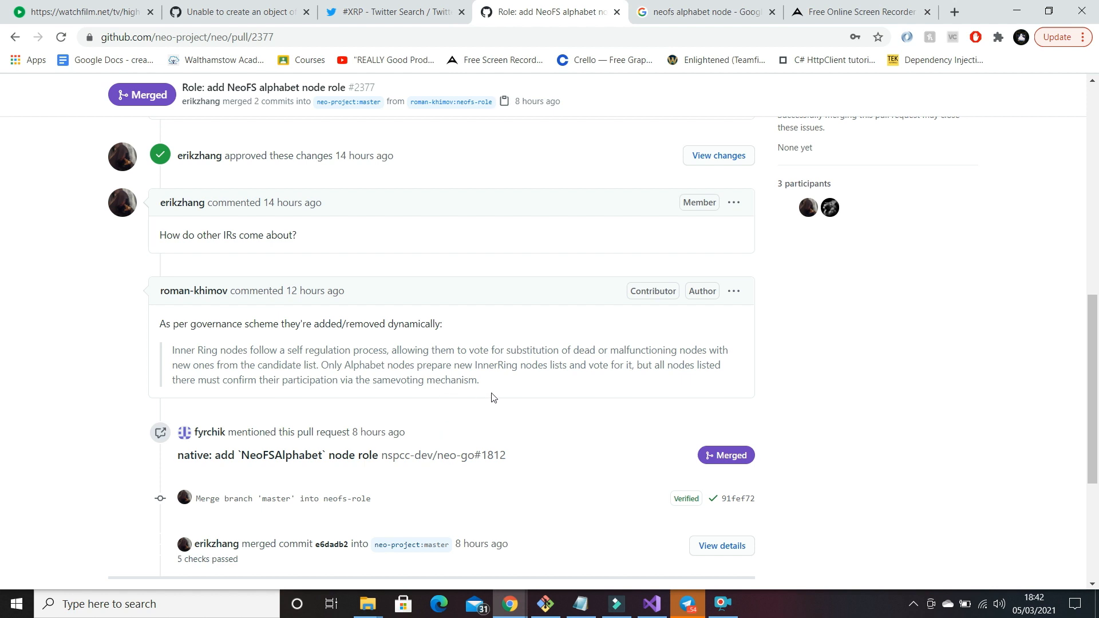
scroll(down, 3)
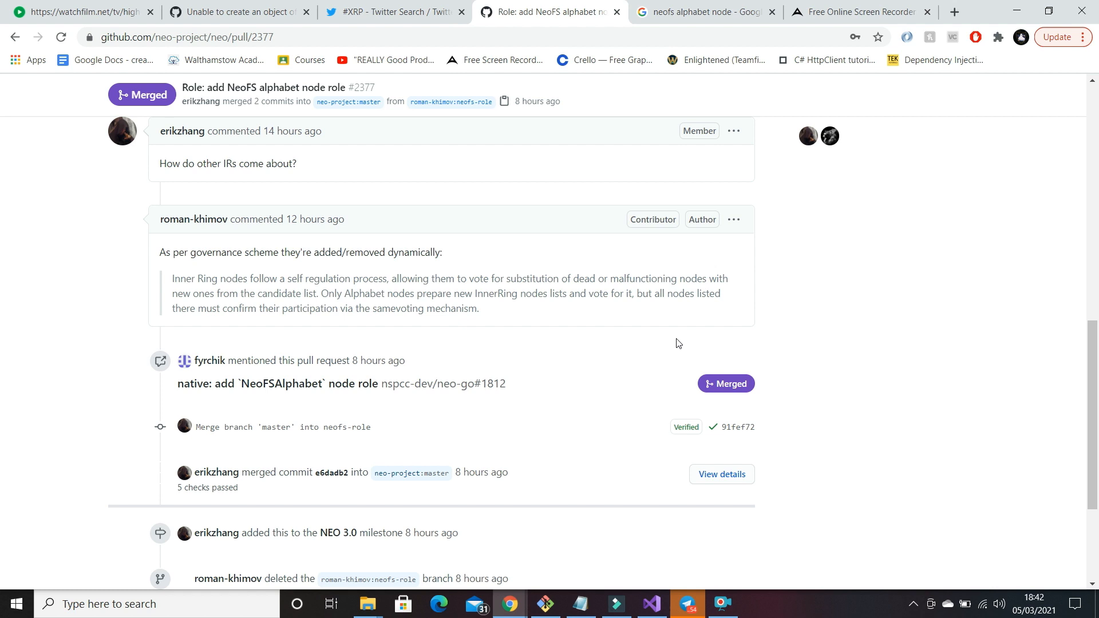
mouse_move(454, 299)
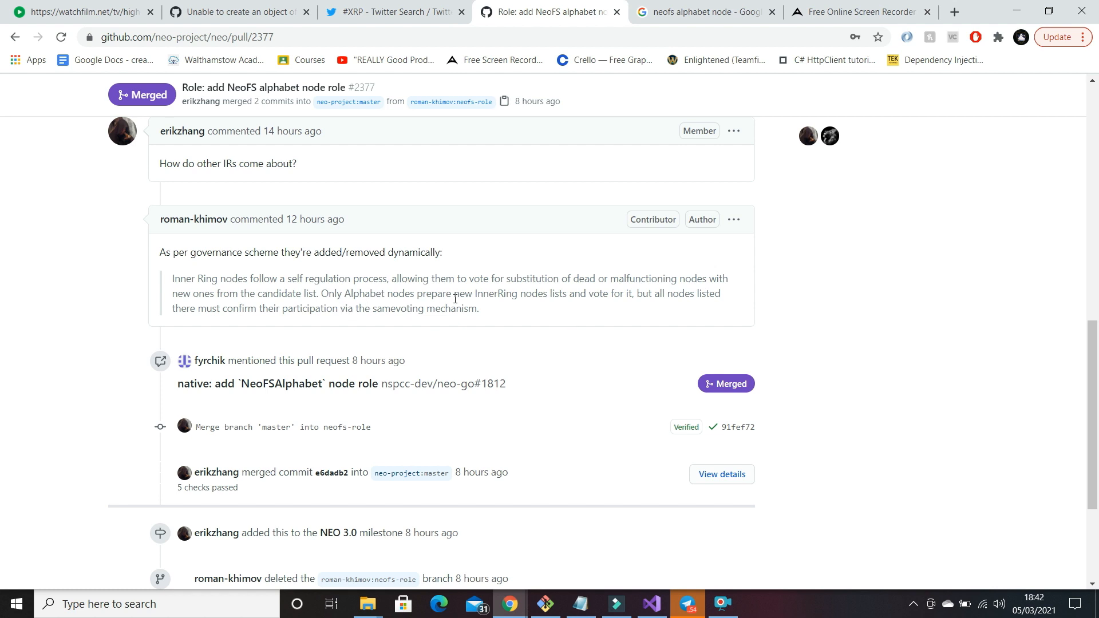
mouse_move(454, 298)
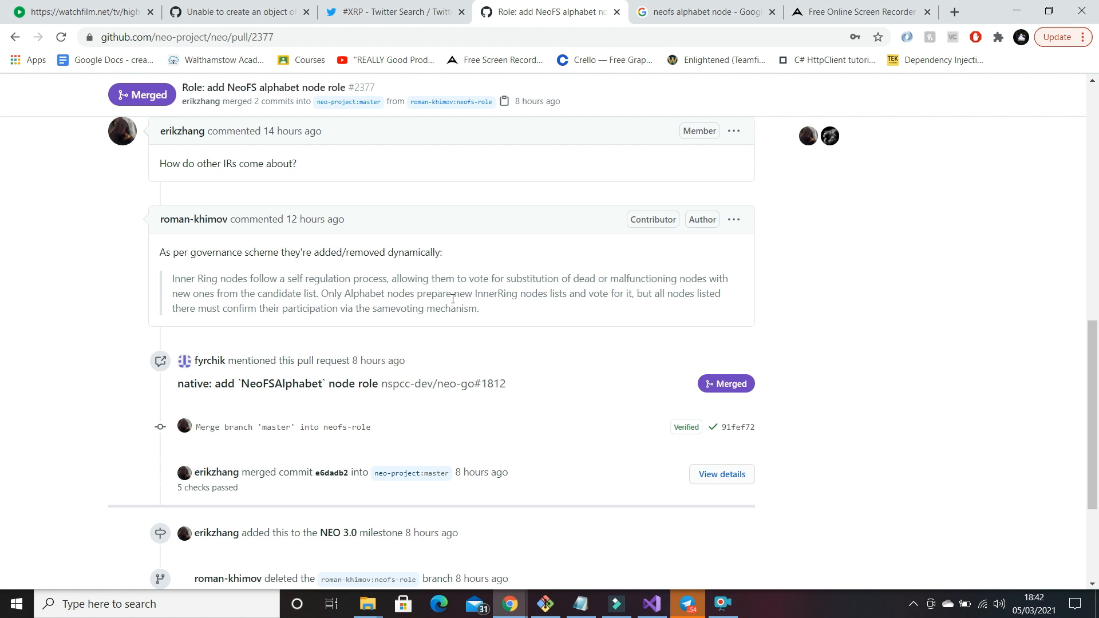
mouse_move(451, 304)
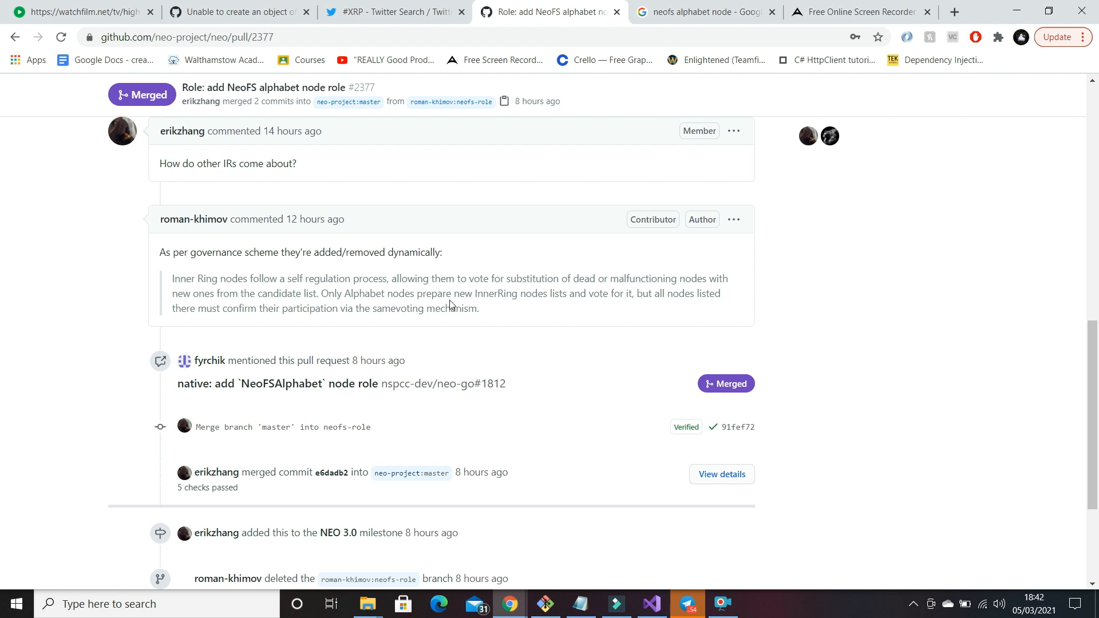
mouse_move(431, 293)
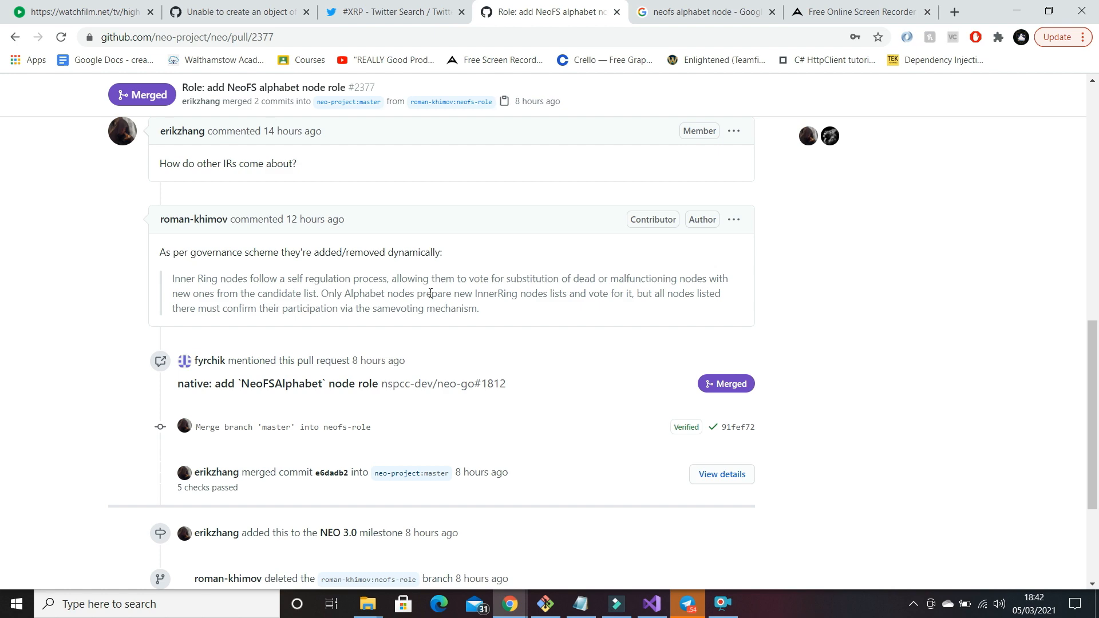
scroll(down, 3)
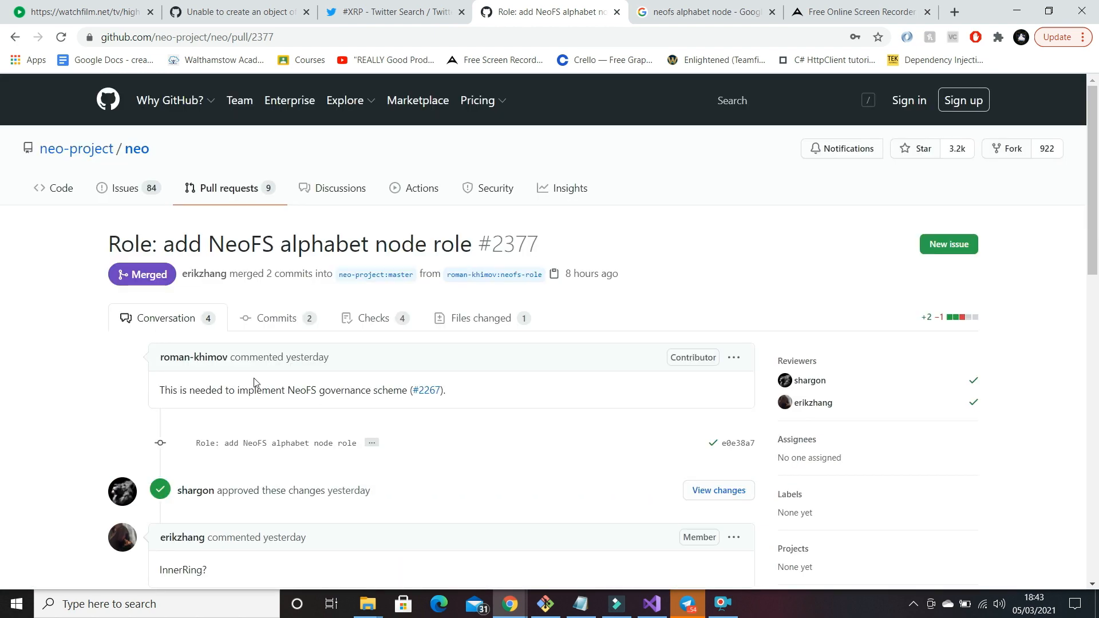
Step: Review #2377's commits and the Role.cs diff adding NeoFSAlphabetNode = 16, then reach the repository README
click(276, 317)
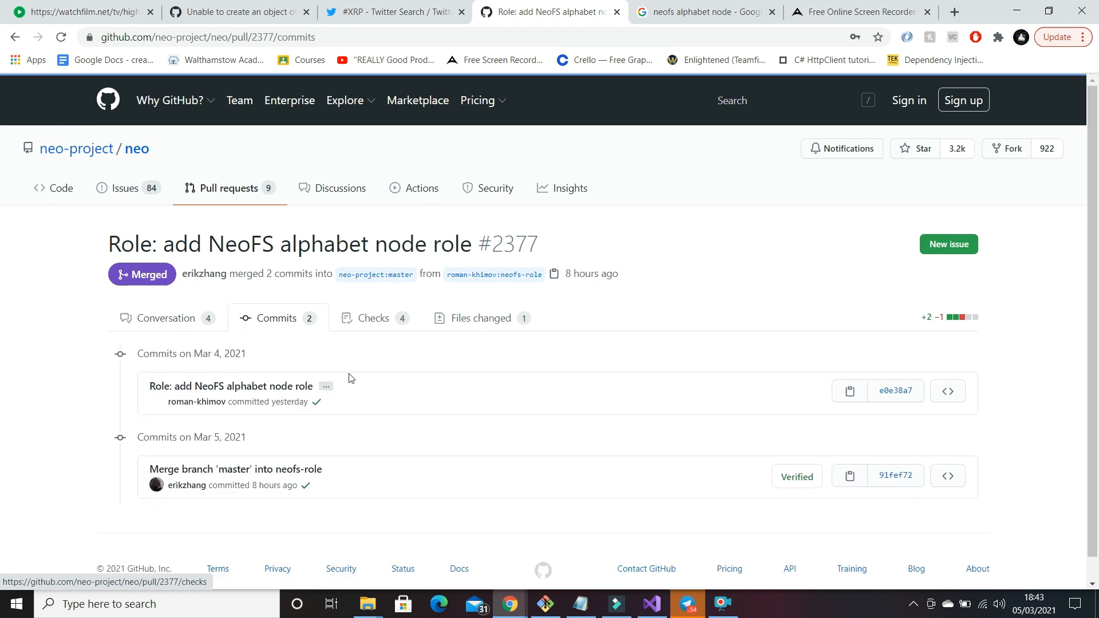
click(479, 317)
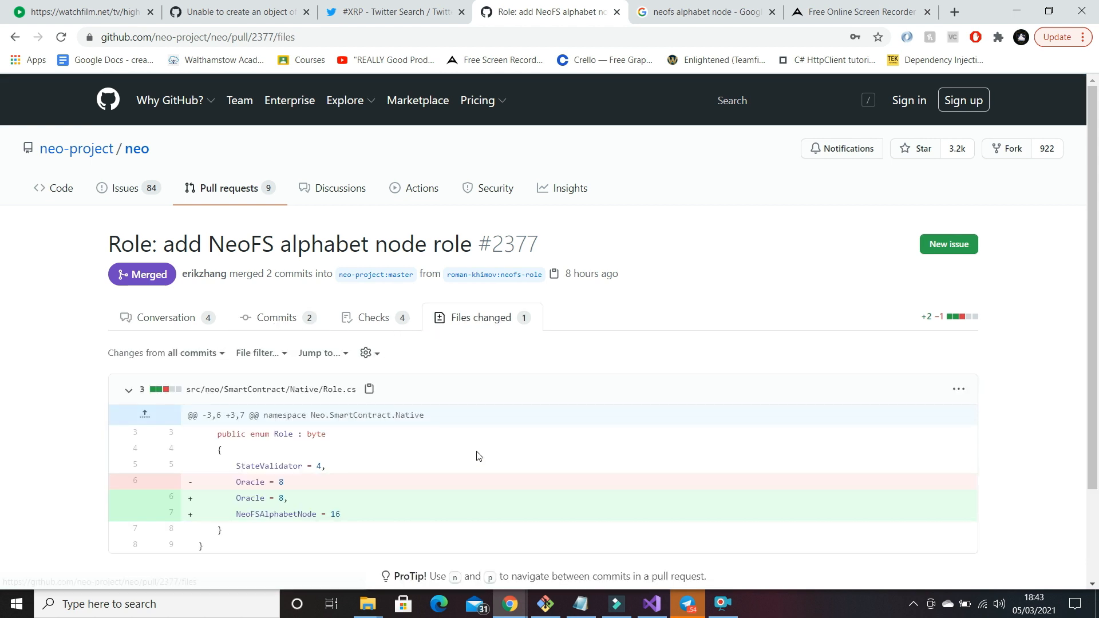
scroll(down, 3)
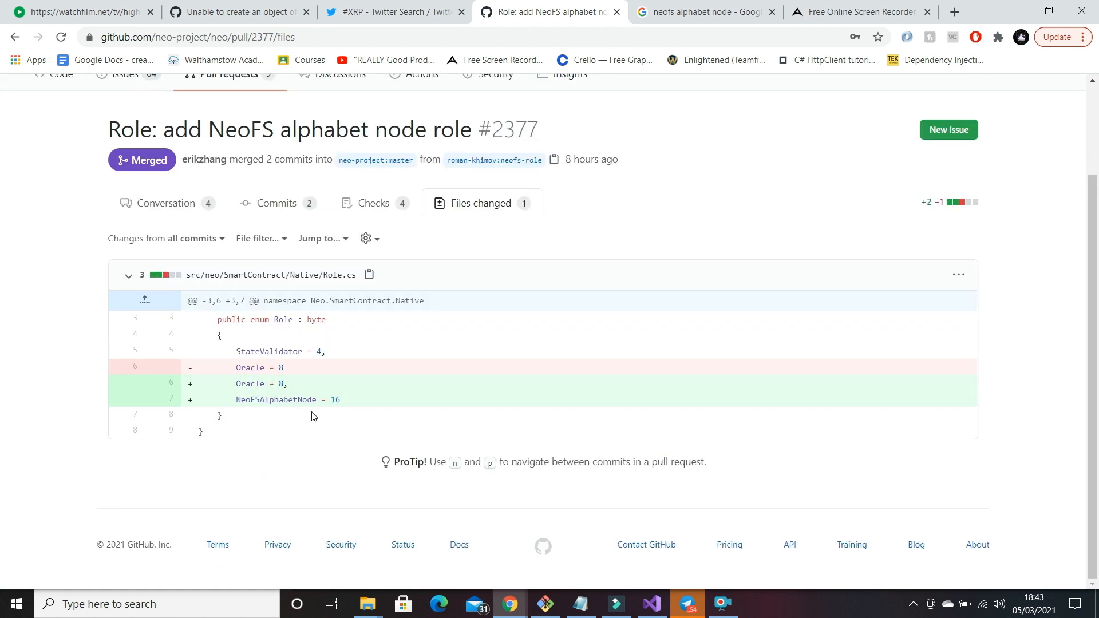
mouse_move(223, 205)
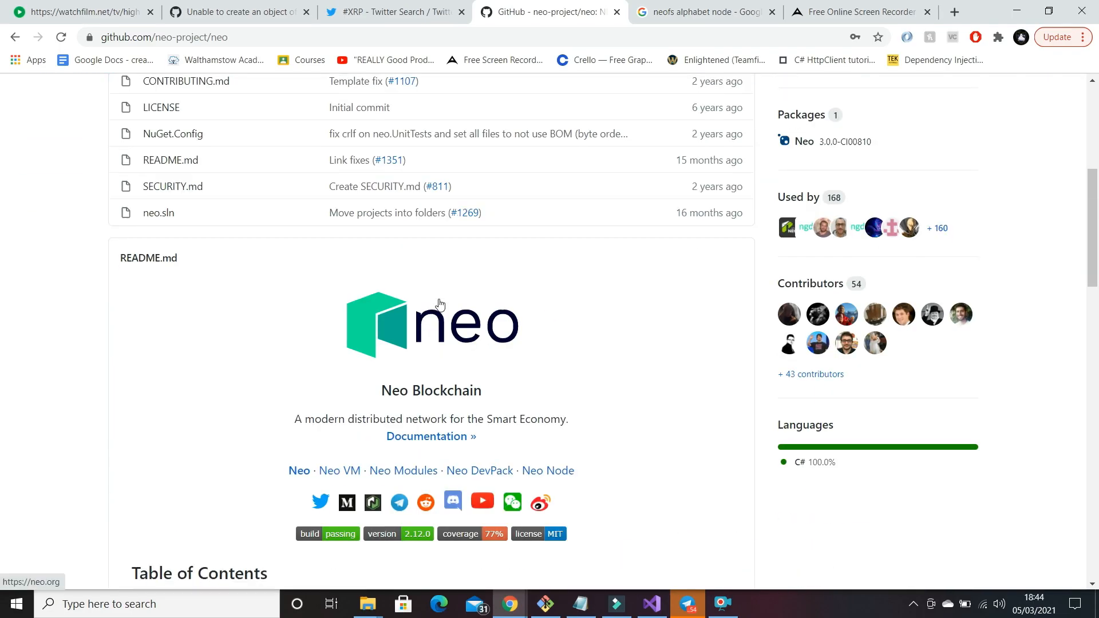
scroll(down, 3)
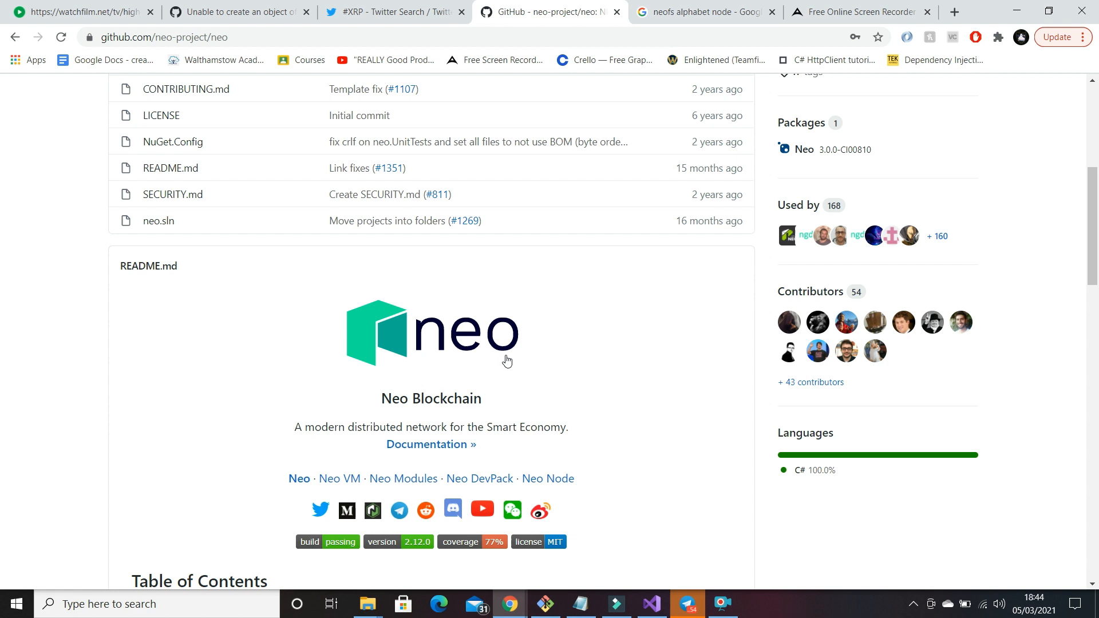
mouse_move(588, 320)
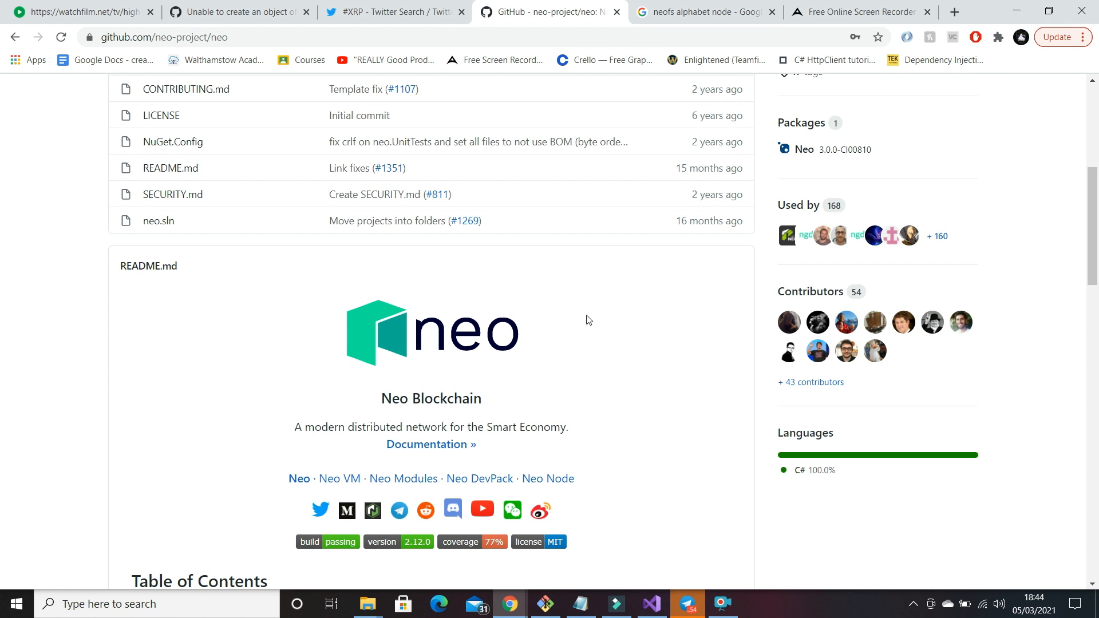
click(687, 604)
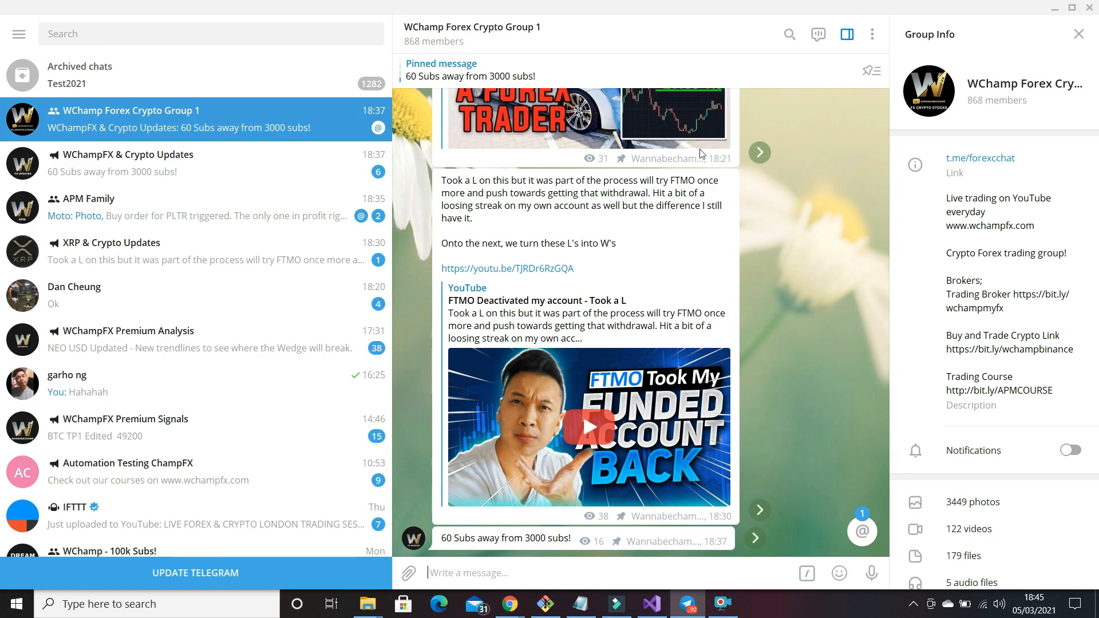
mouse_move(787, 185)
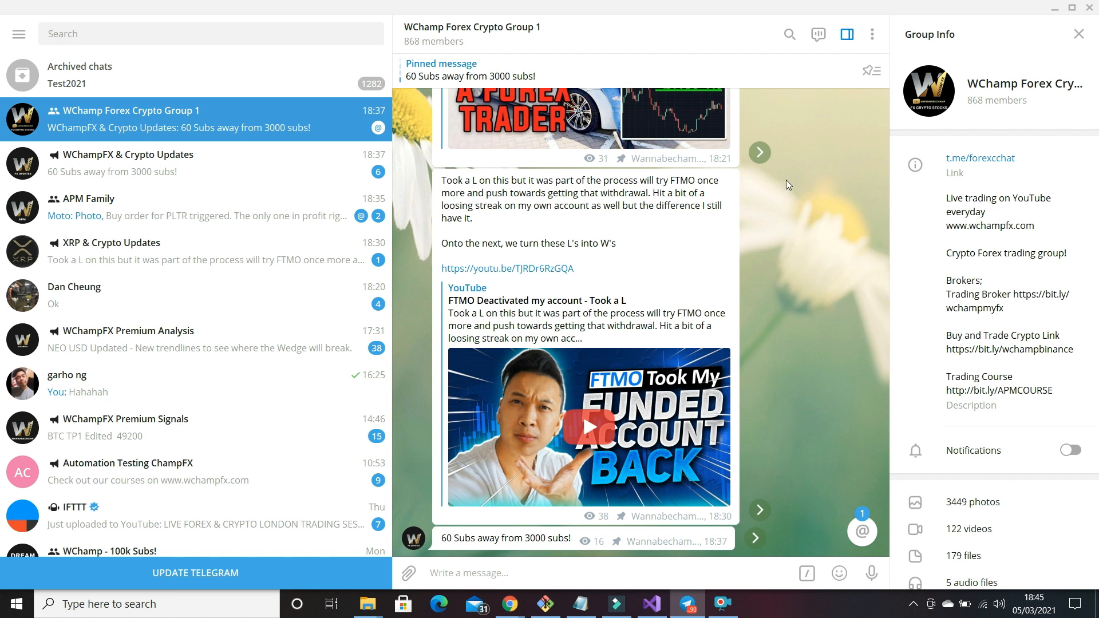
mouse_move(863, 173)
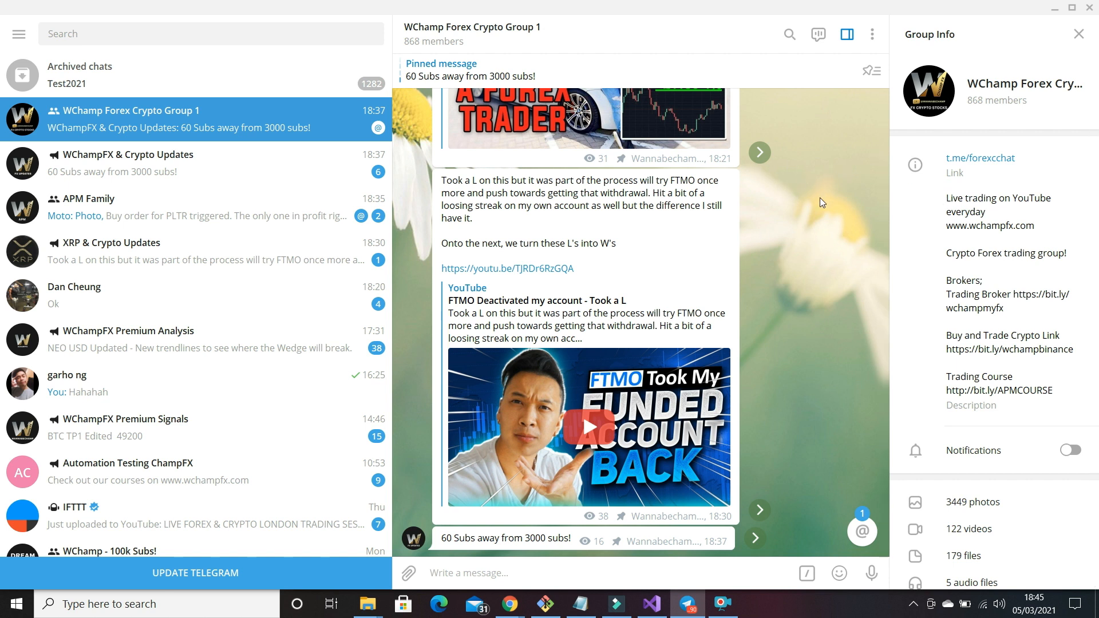
mouse_move(789, 210)
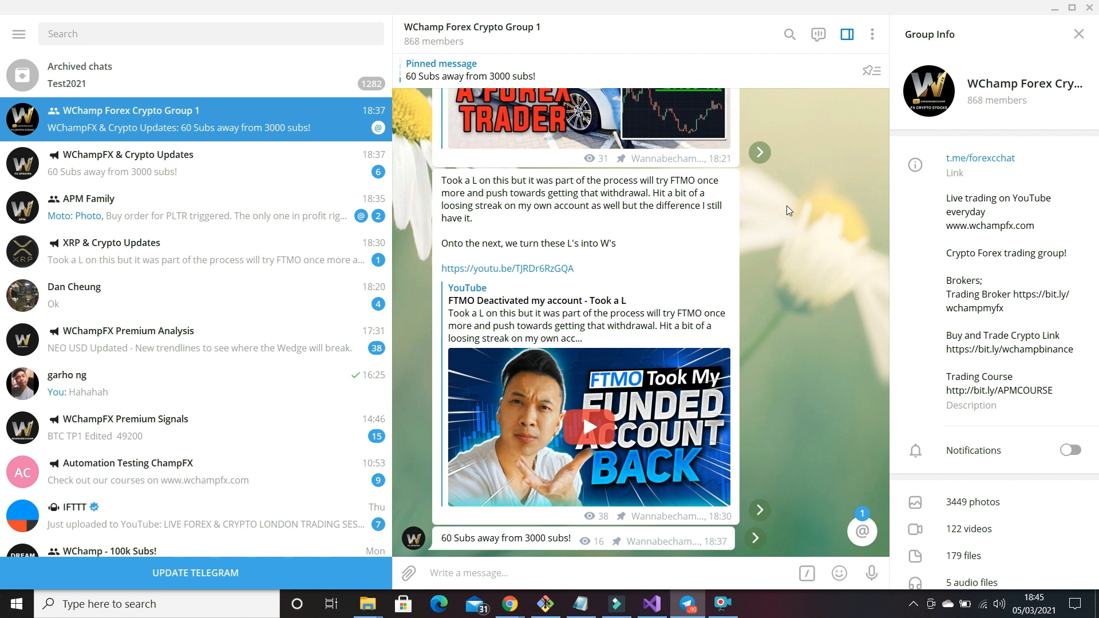
mouse_move(769, 320)
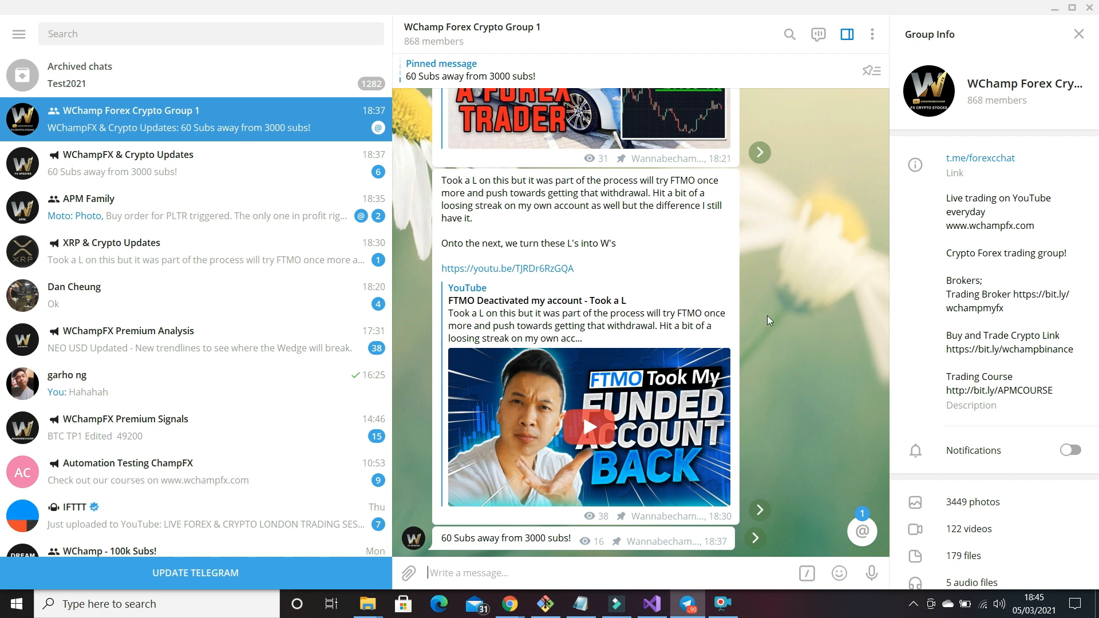
mouse_move(933, 261)
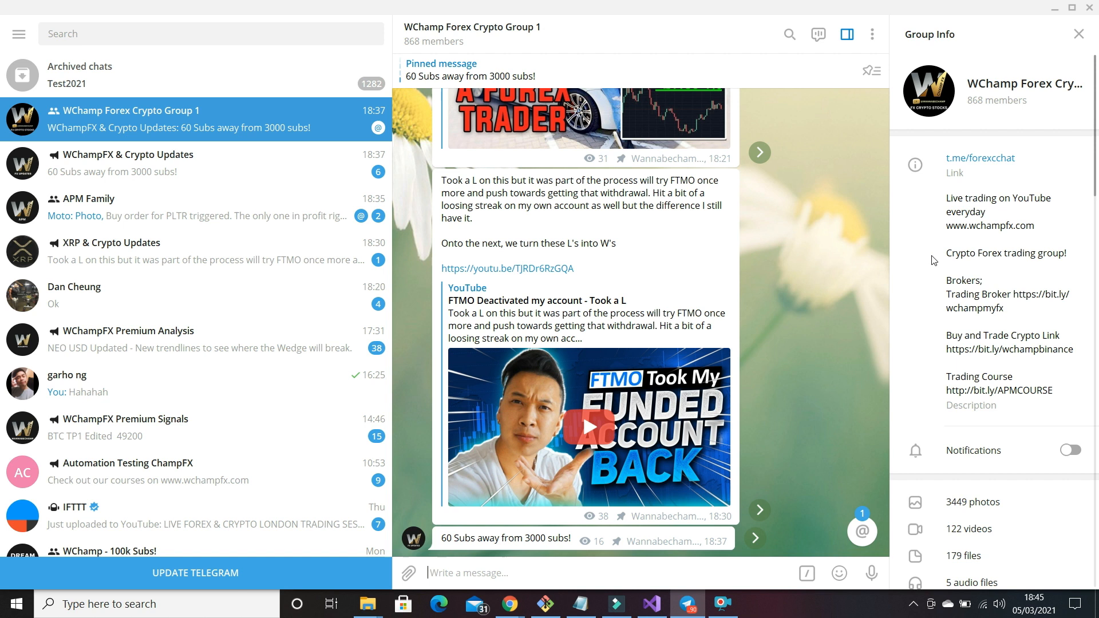
mouse_move(874, 256)
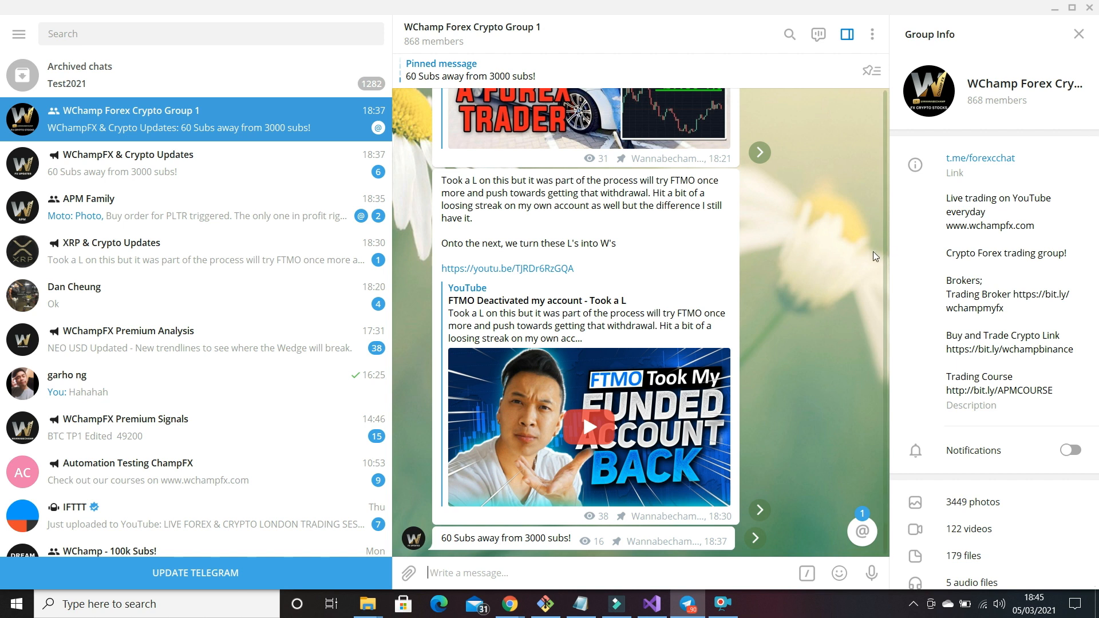
mouse_move(869, 261)
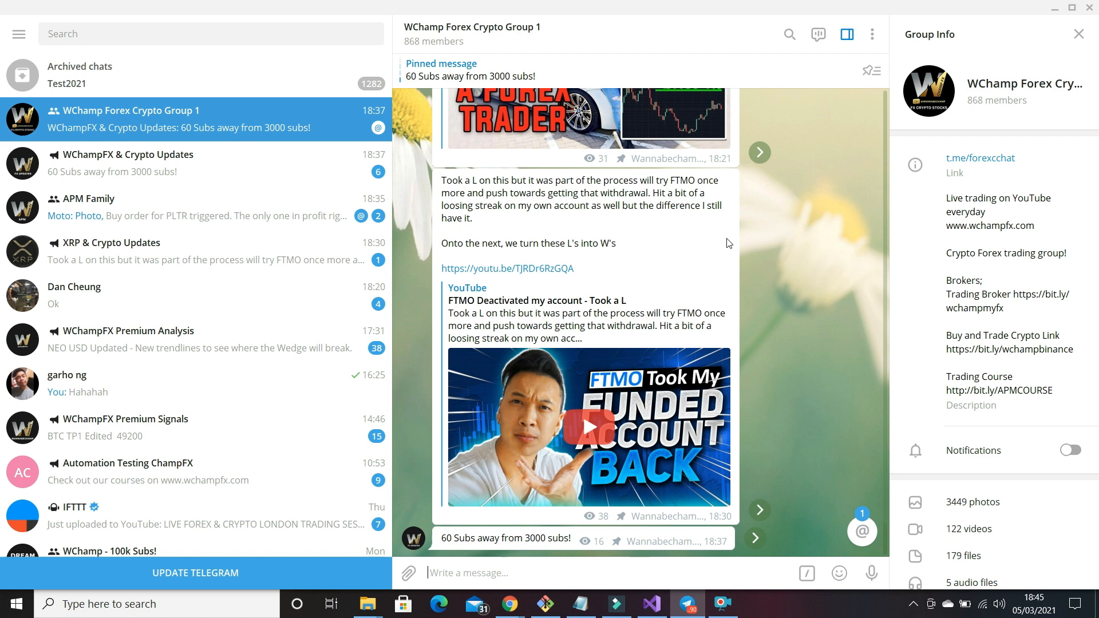
mouse_move(835, 213)
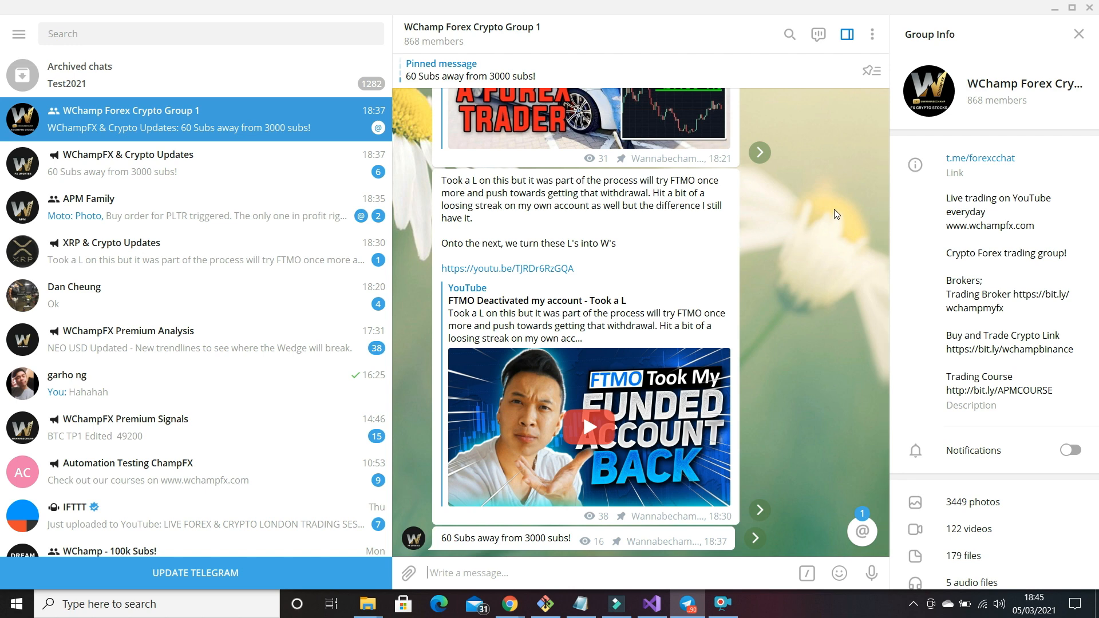
mouse_move(1077, 9)
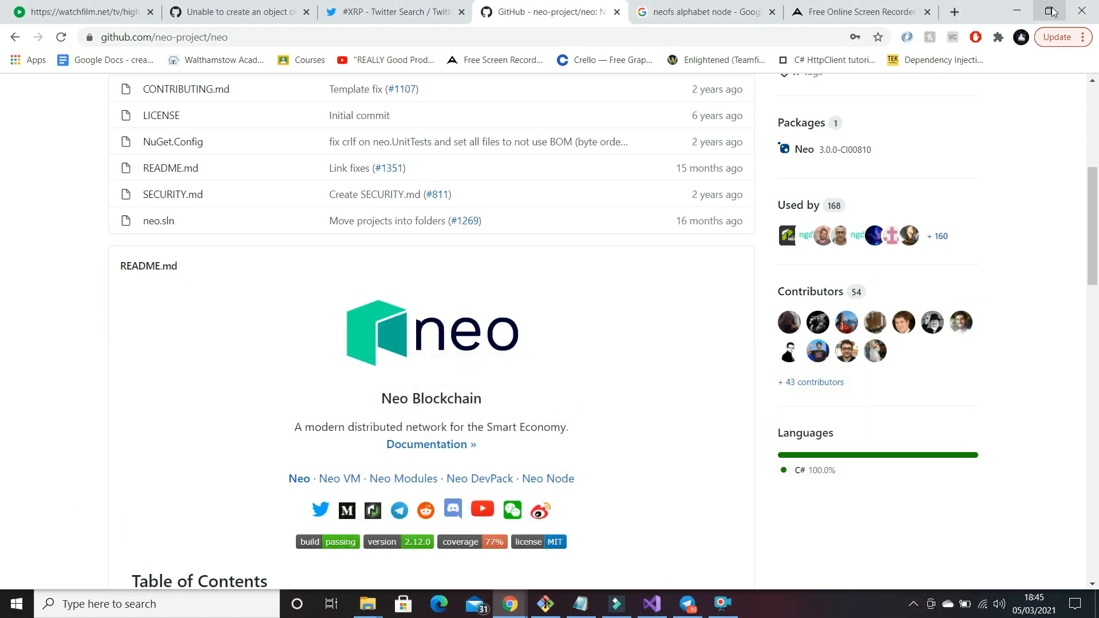
scroll(down, 3)
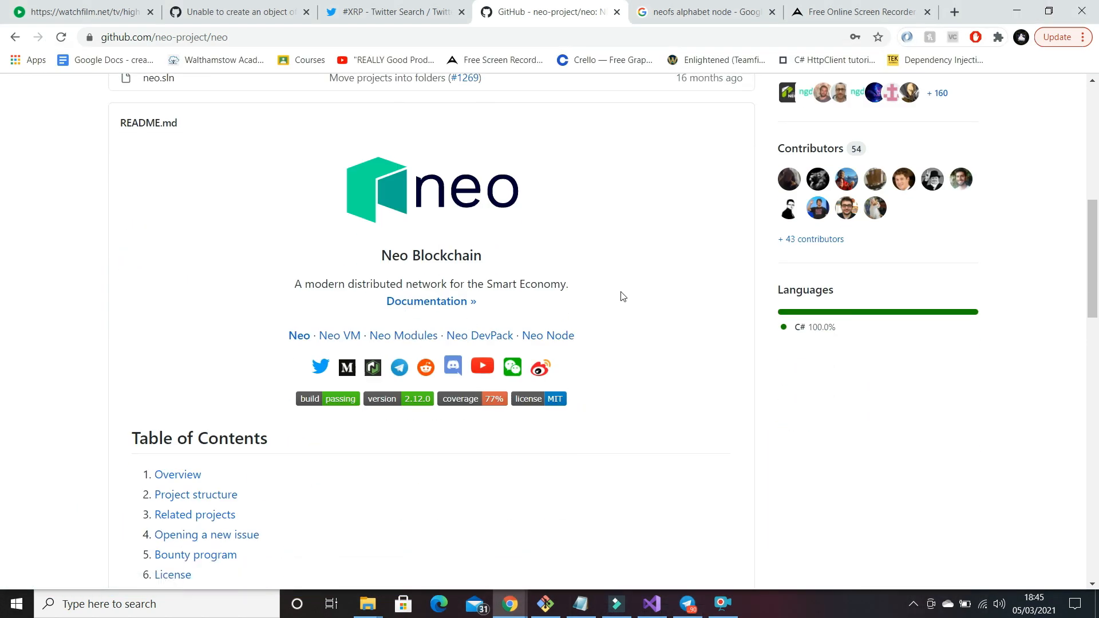